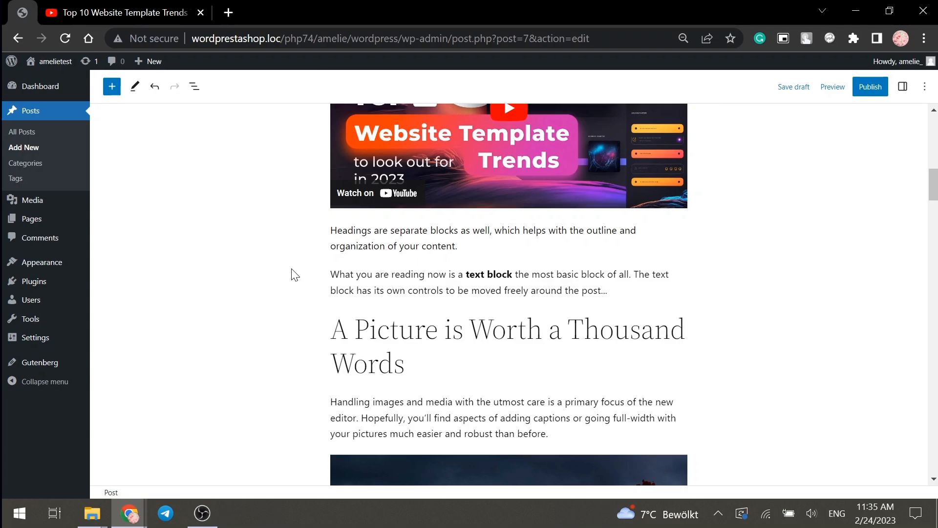
Move the 'What you are reading now is a text block' paragraph above the headings paragraph.
left_click(794, 86)
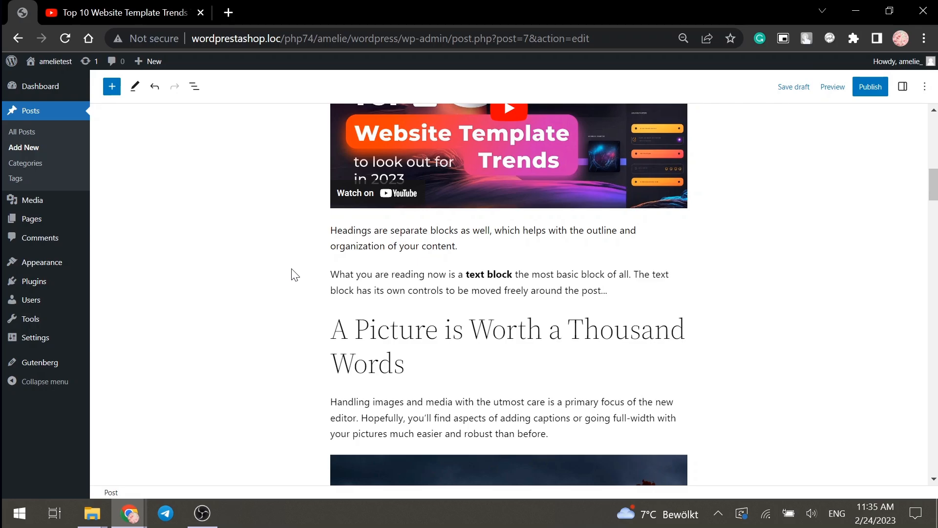
mouse_move(293, 274)
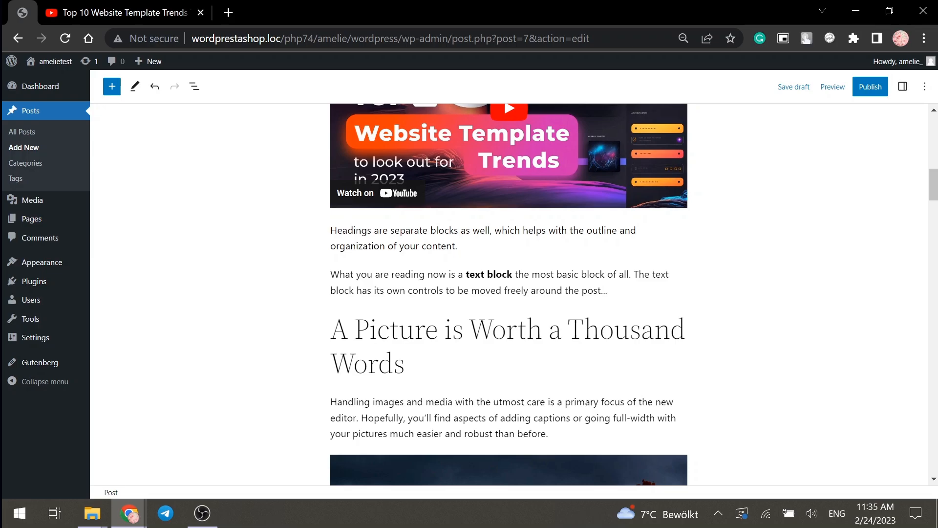
left_click(482, 237)
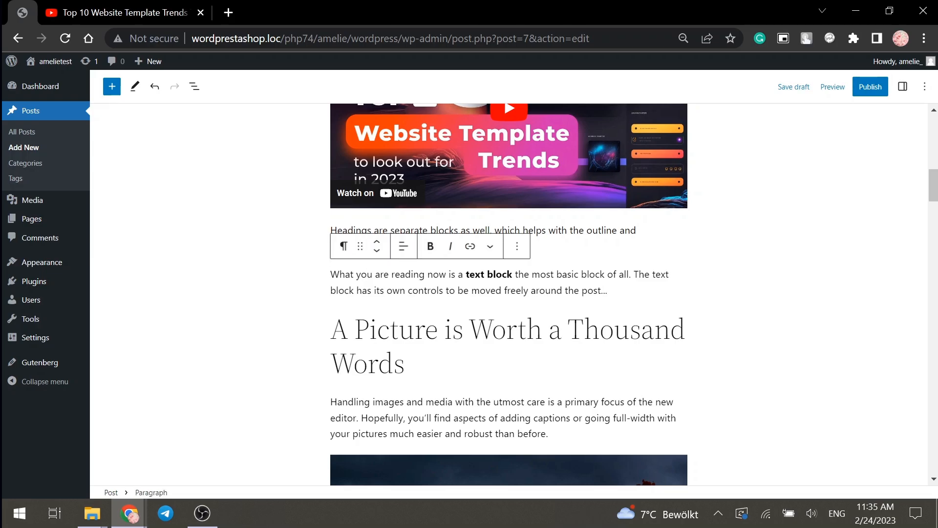
mouse_move(376, 246)
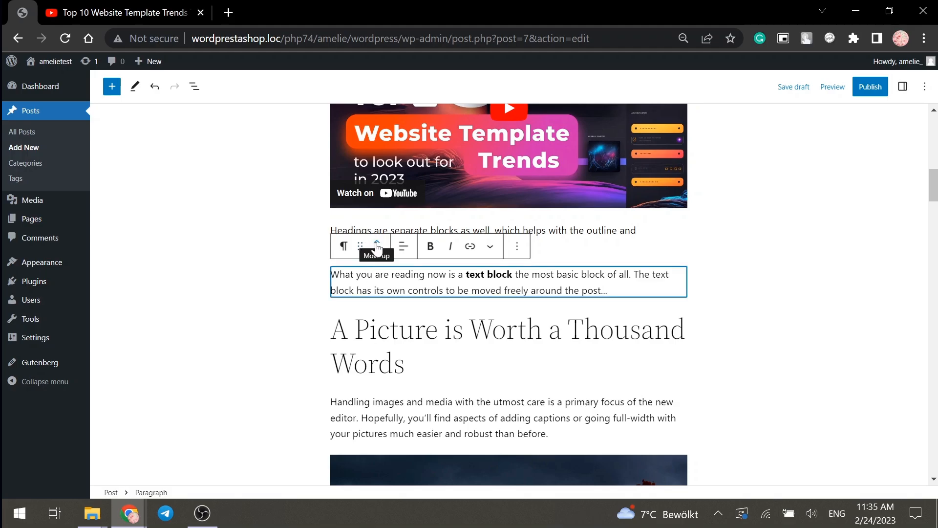
left_click(376, 246)
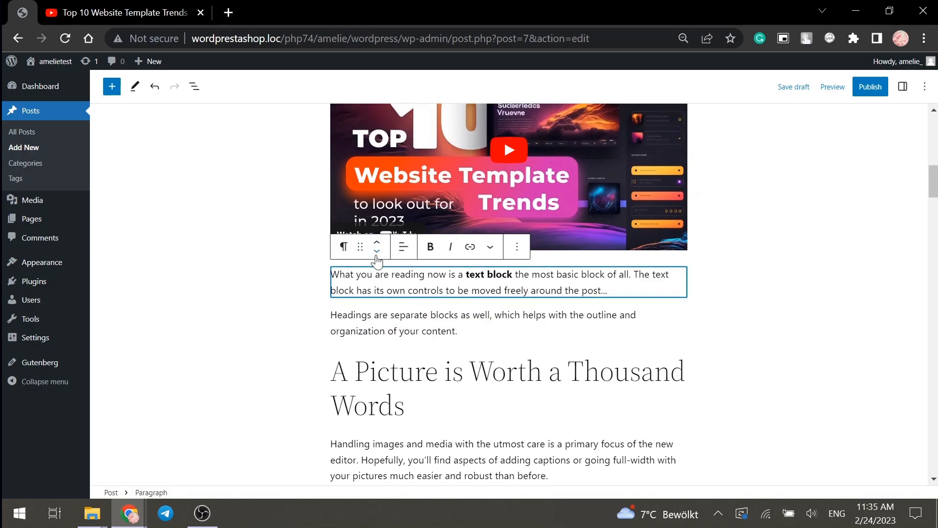
scroll("down", 3)
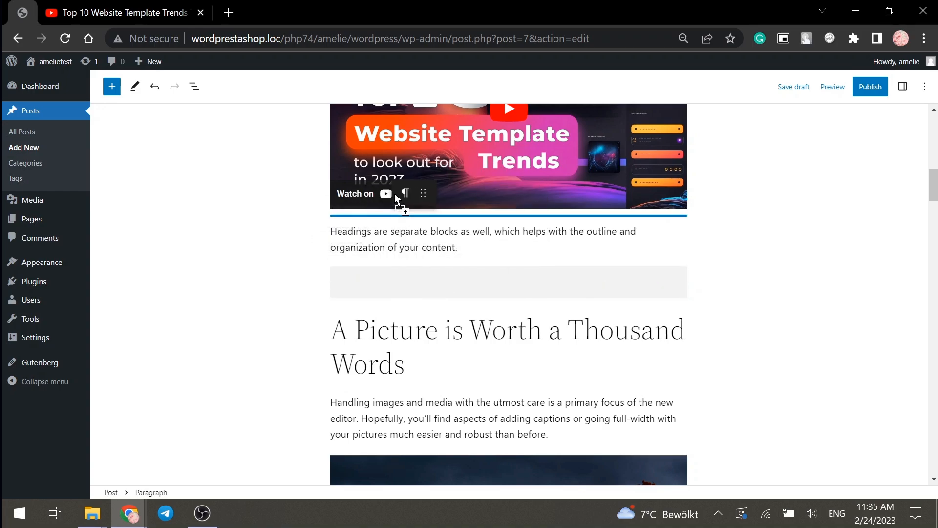
scroll("up", 3)
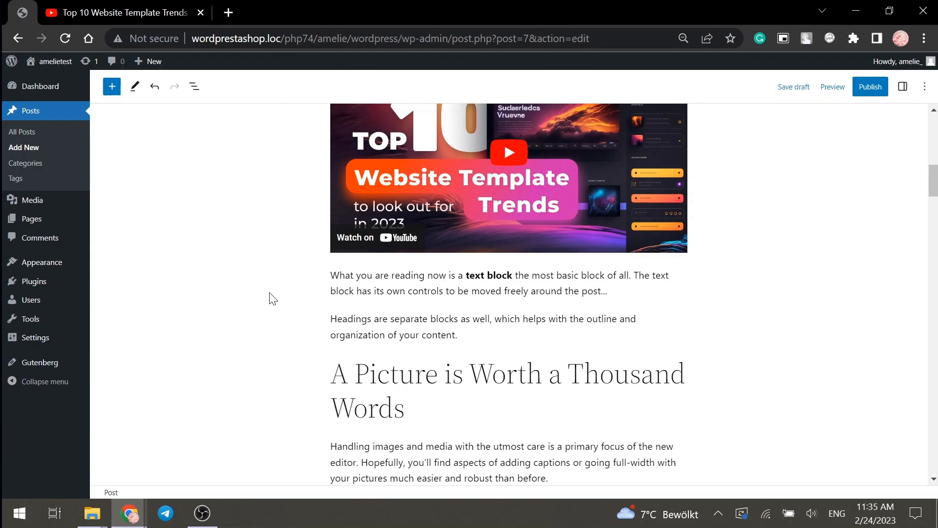
mouse_move(127, 138)
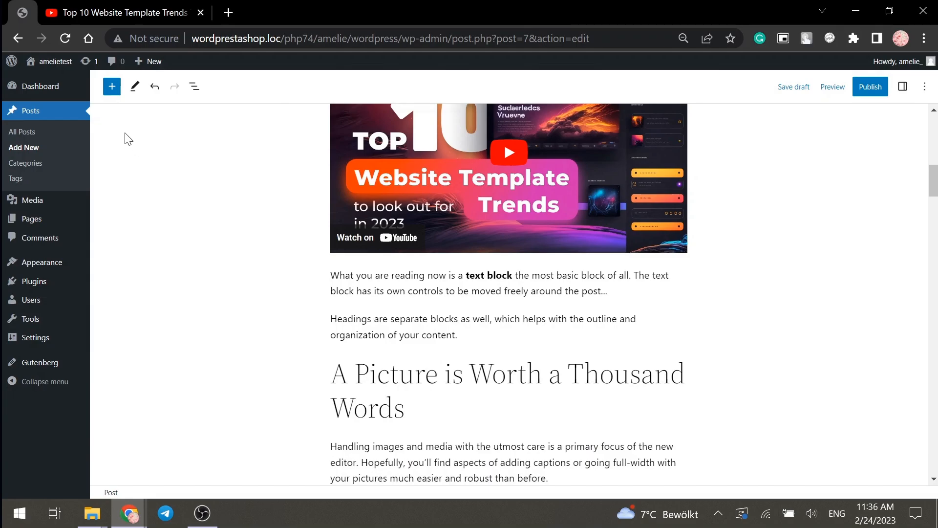
mouse_move(106, 114)
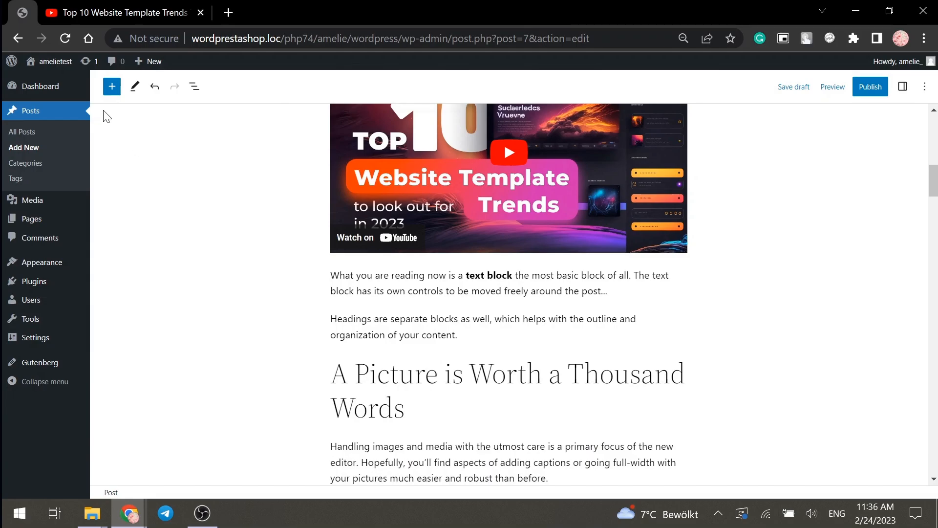
mouse_move(118, 82)
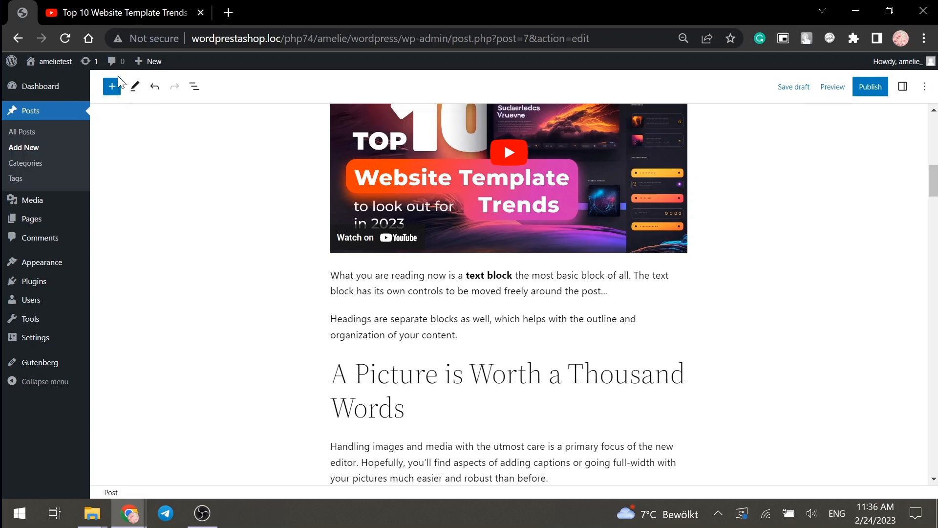
Search the block inserter for 'button' and insert a Buttons block below the text paragraph.
left_click(111, 86)
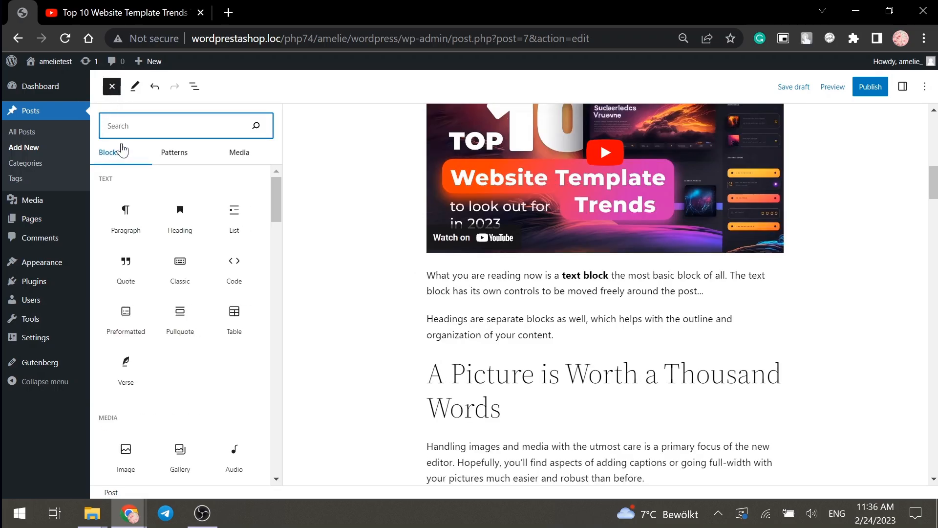
type("b")
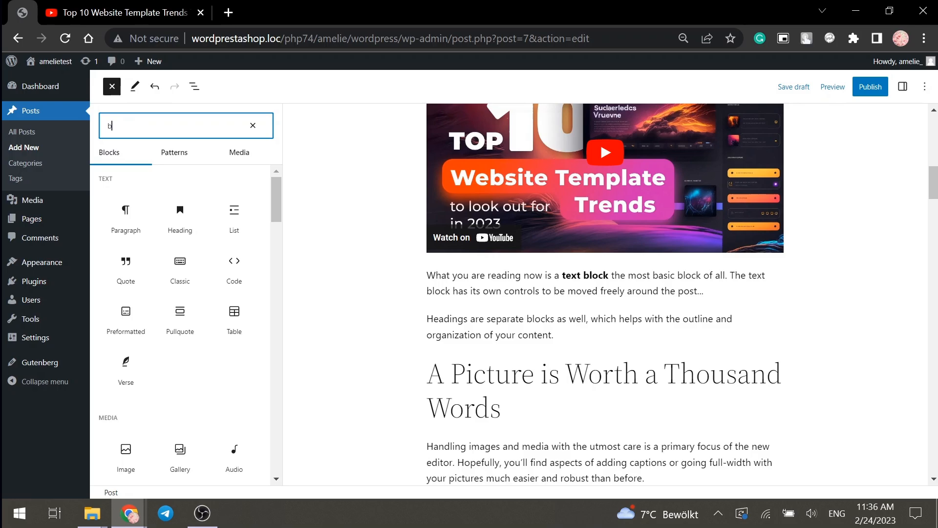
type("utton")
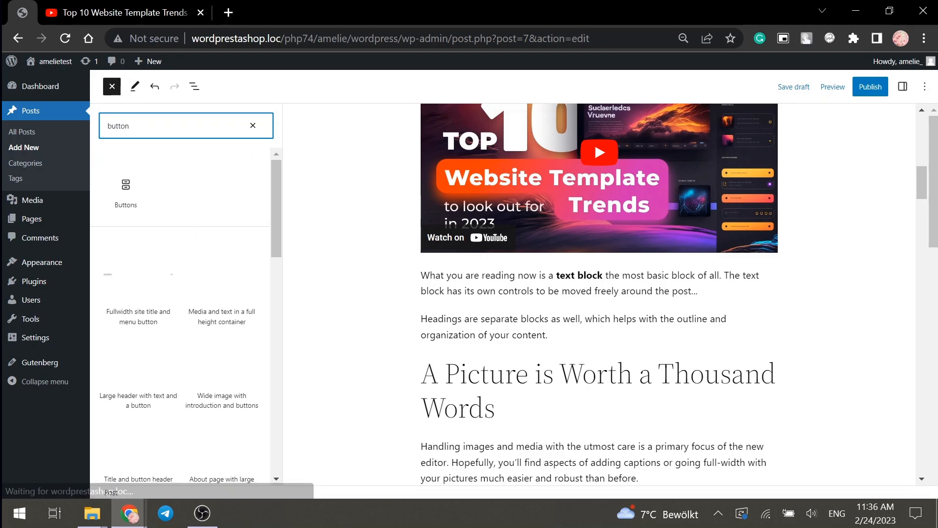
mouse_move(125, 185)
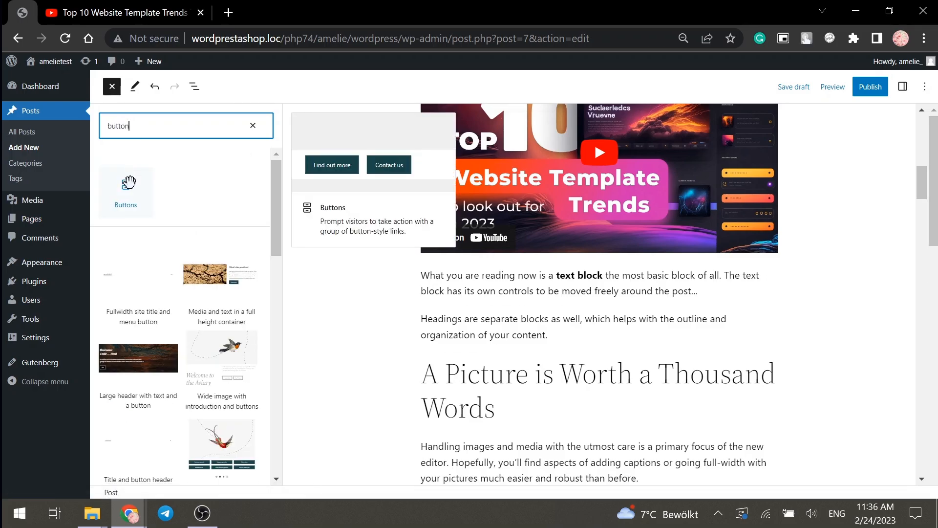
left_click(125, 186)
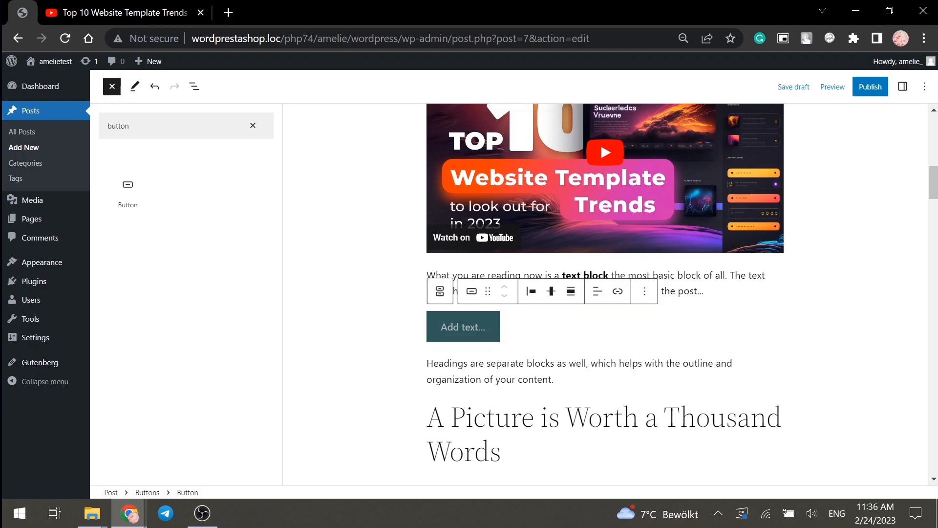
type("button")
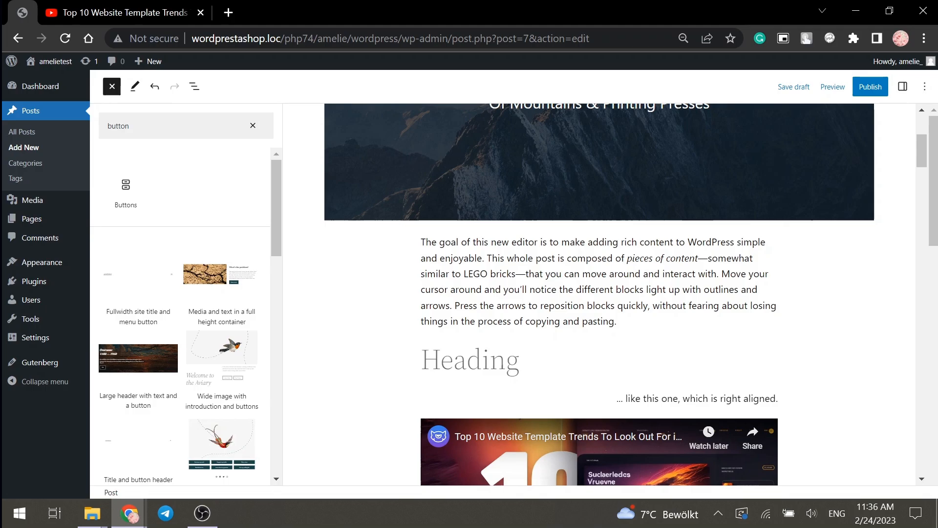
Group the 'Of Mountains & Printing Presses' cover with the paragraph beneath it.
left_click(598, 281)
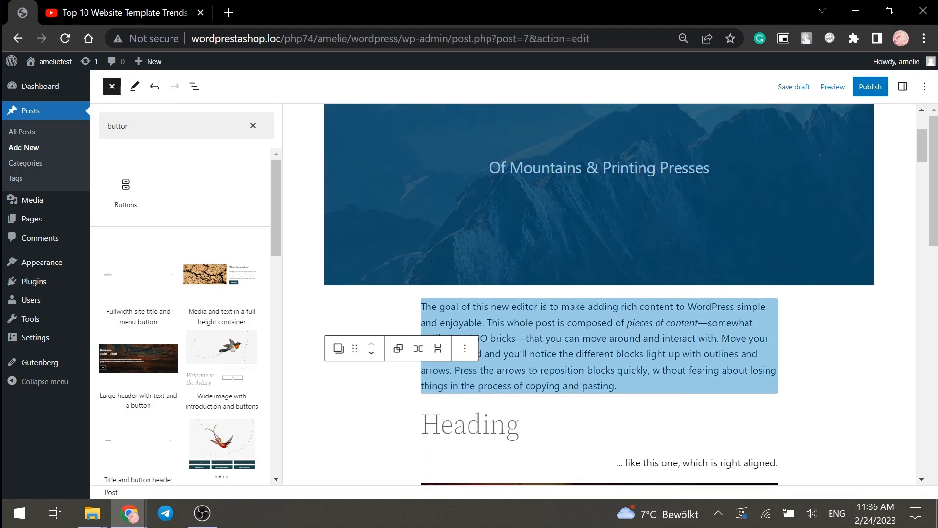
left_click(465, 348)
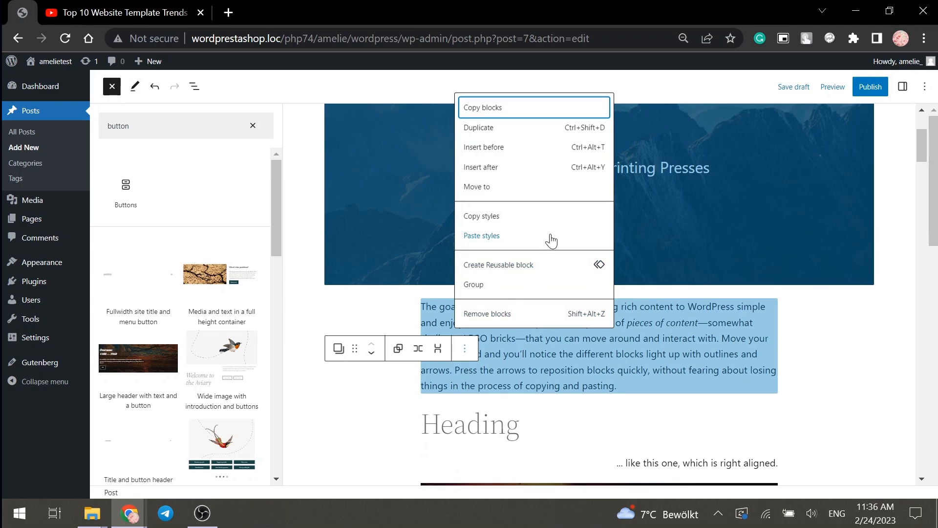
mouse_move(519, 270)
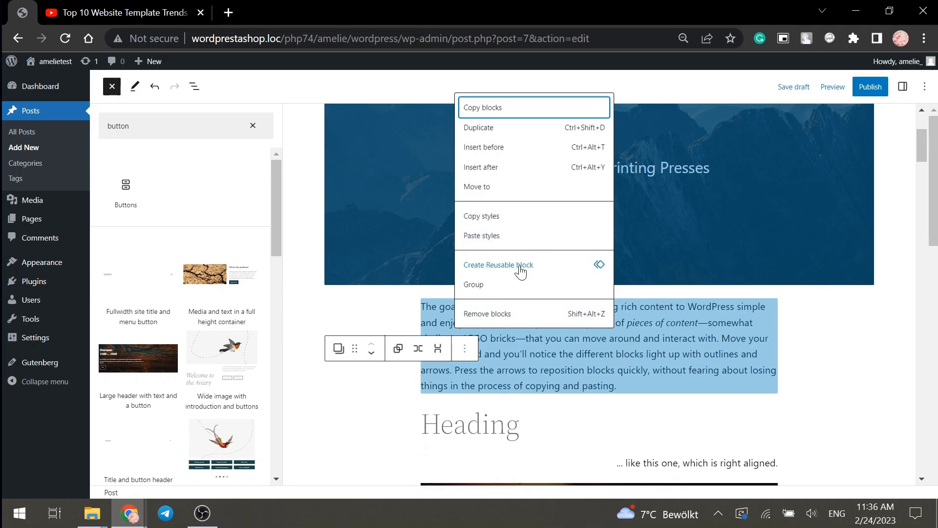
left_click(389, 353)
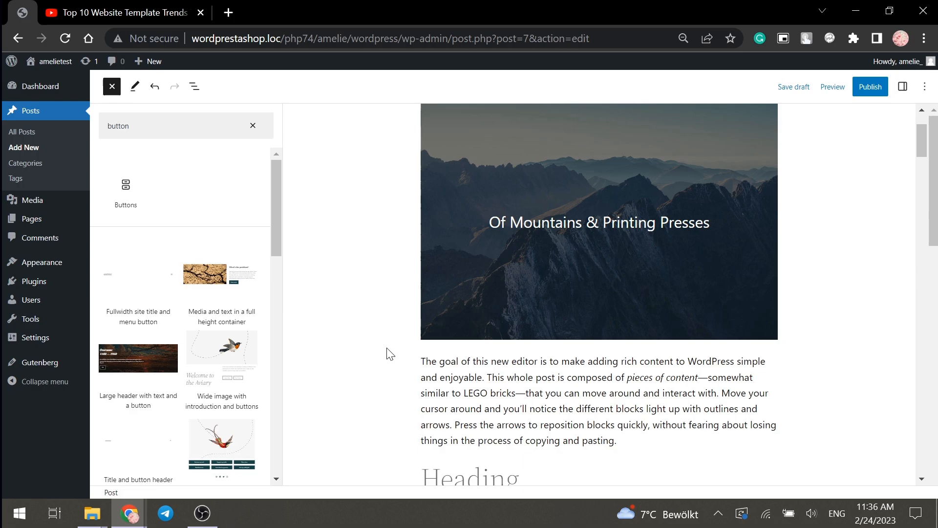